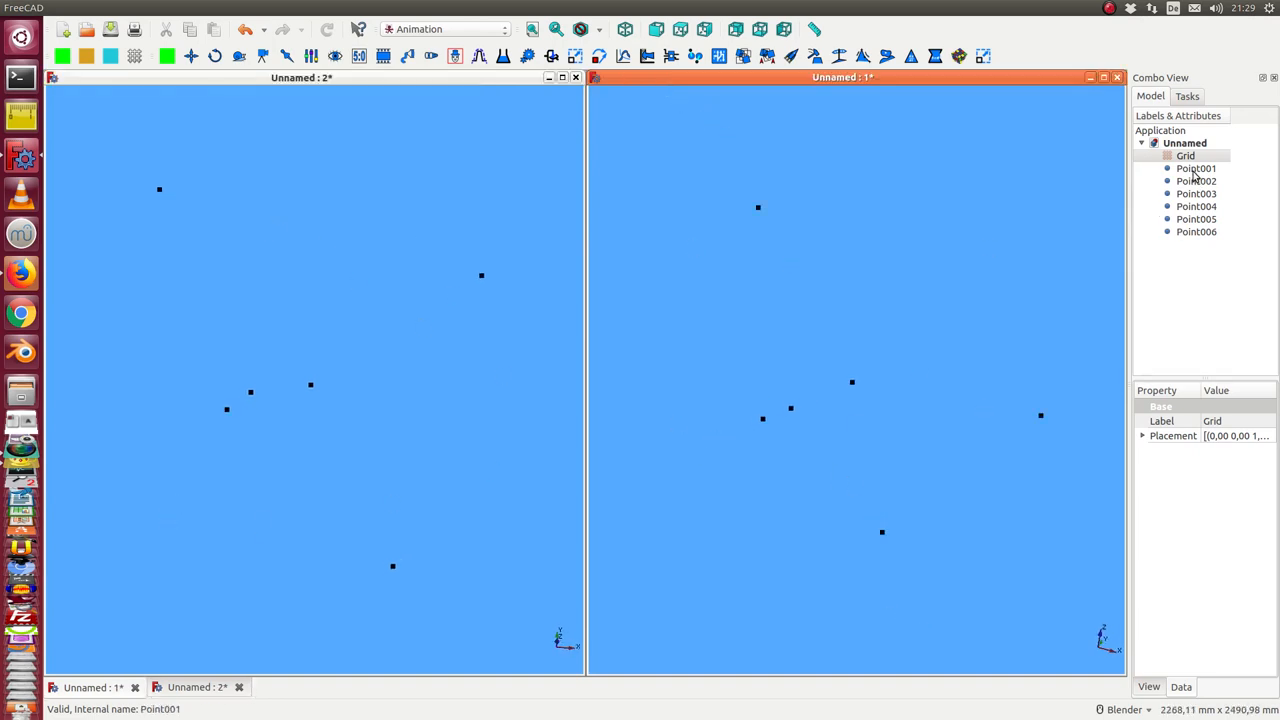
Group Point001 through Point006 into a new Compound and select it
left_click(1196, 181)
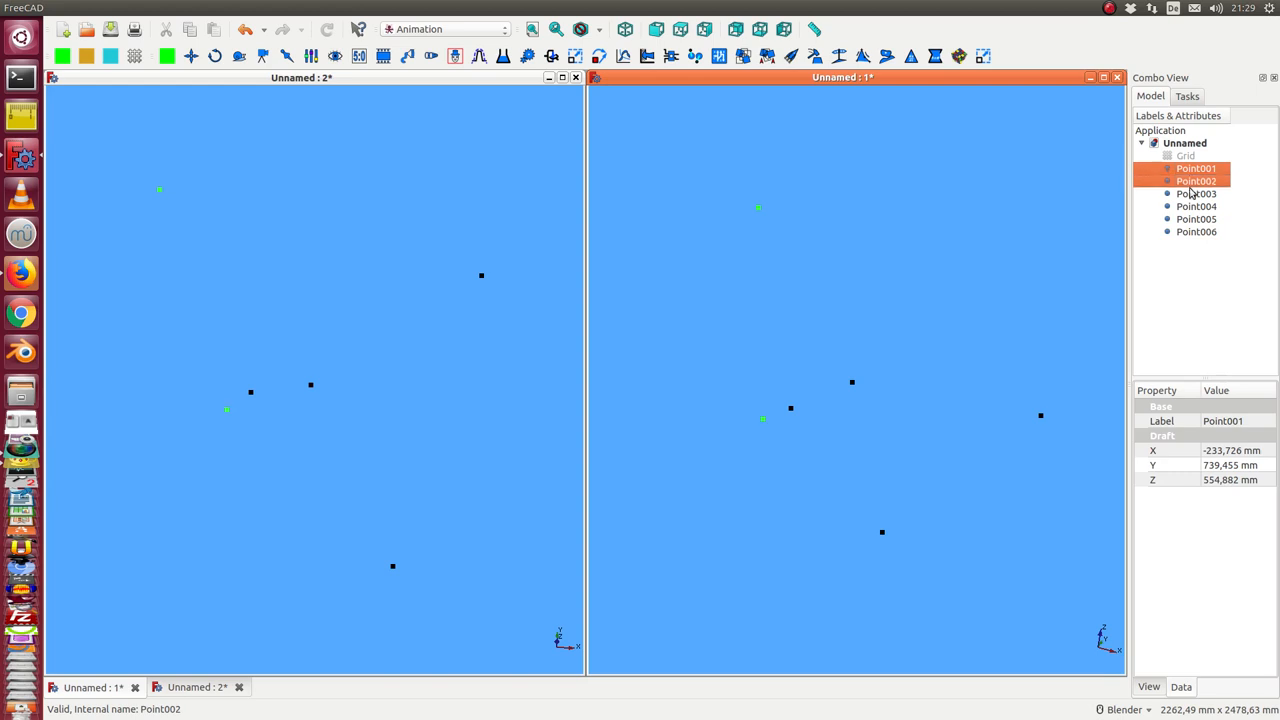
left_click(1196, 231)
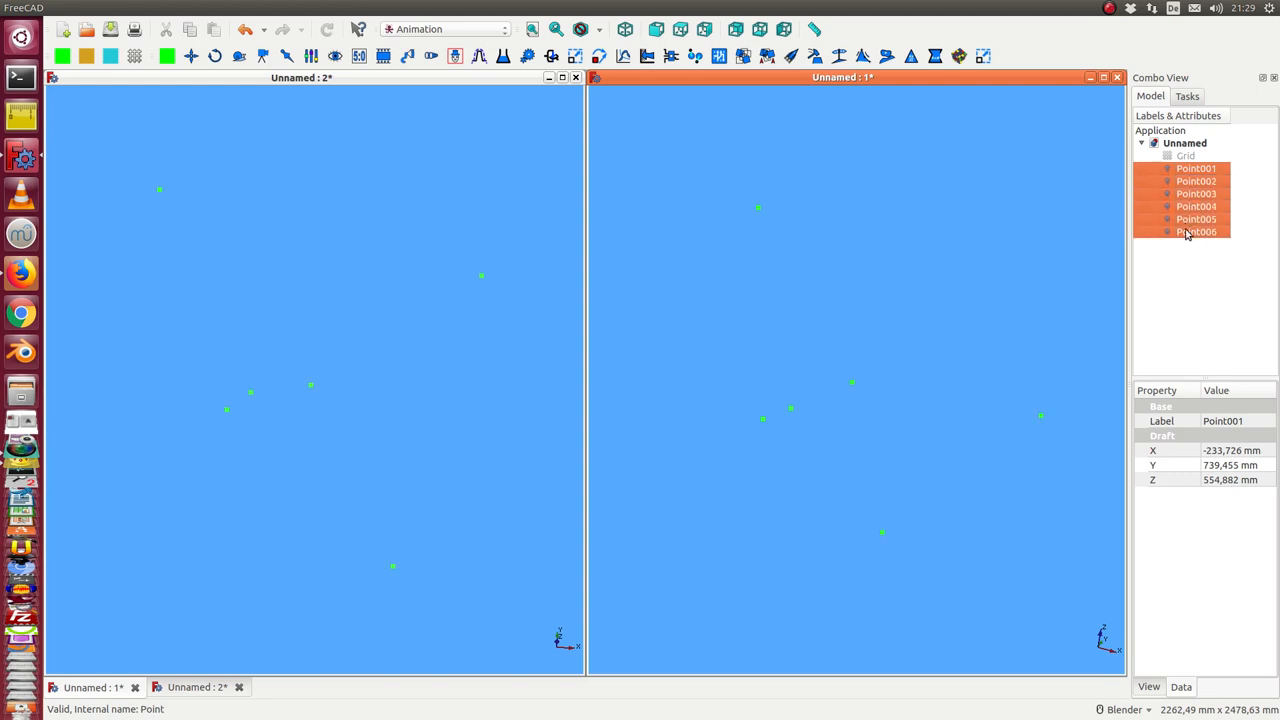
left_click(329, 7)
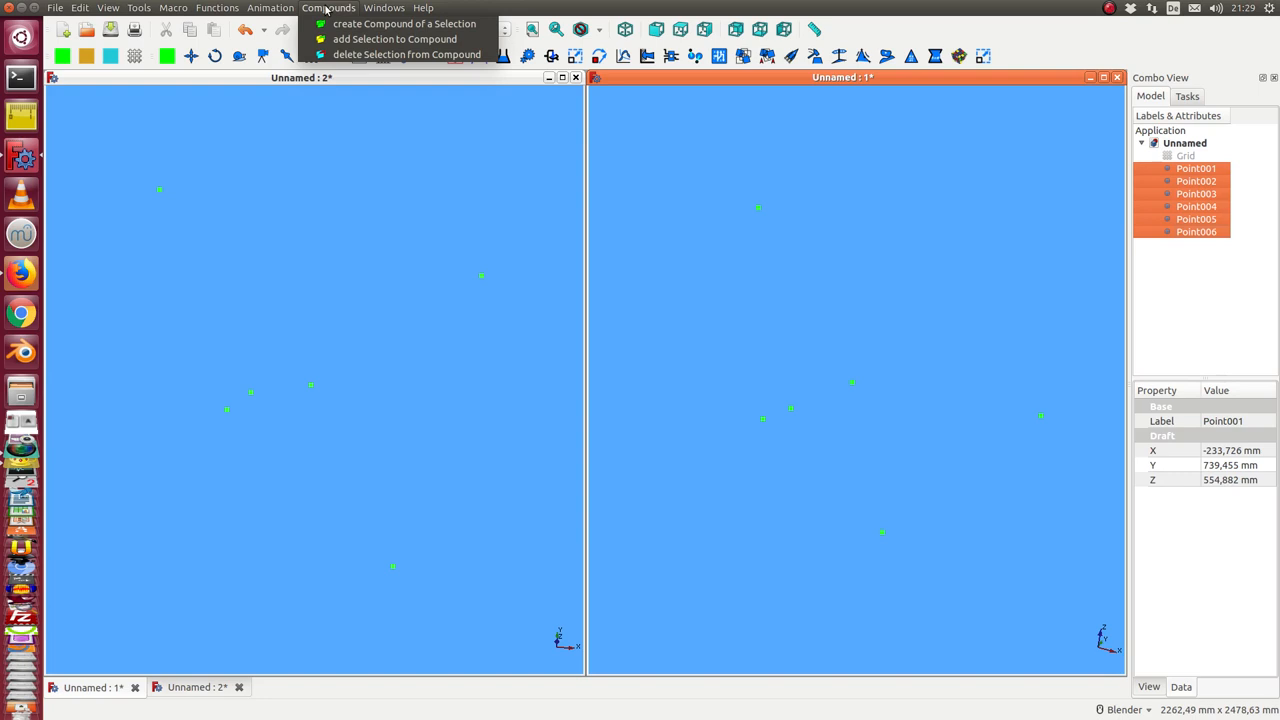
left_click(404, 23)
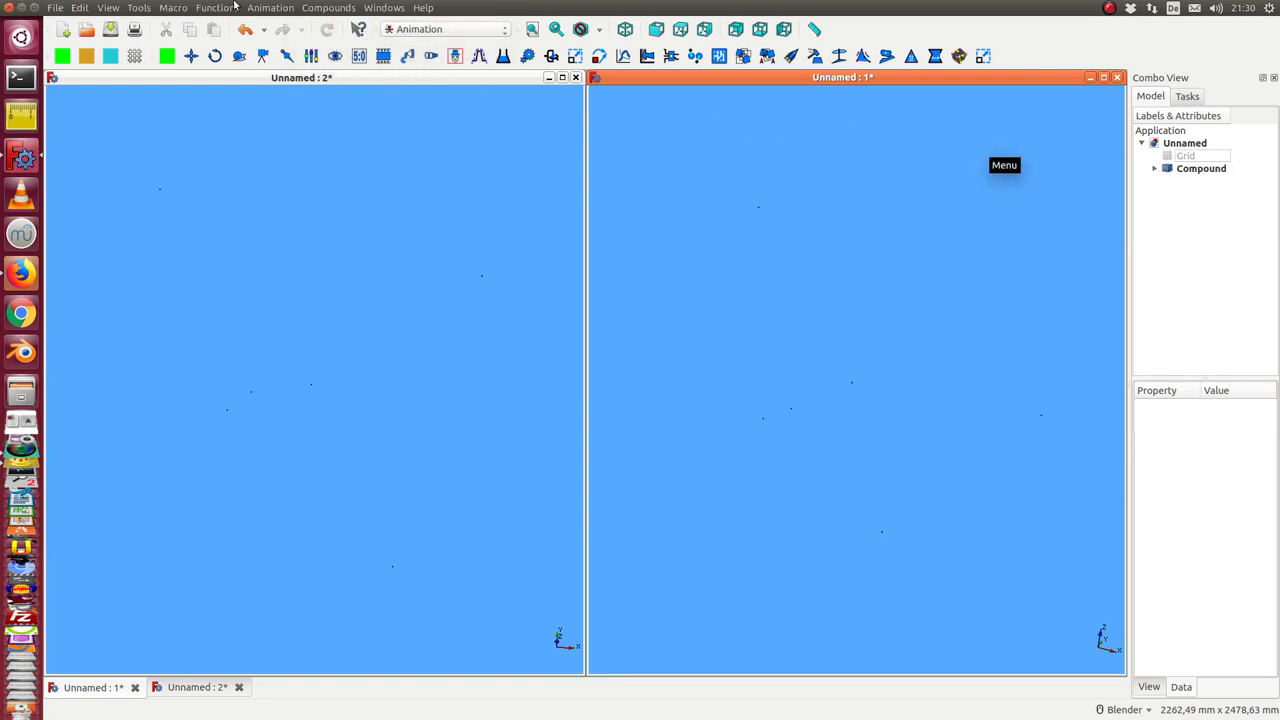
left_click(1201, 168)
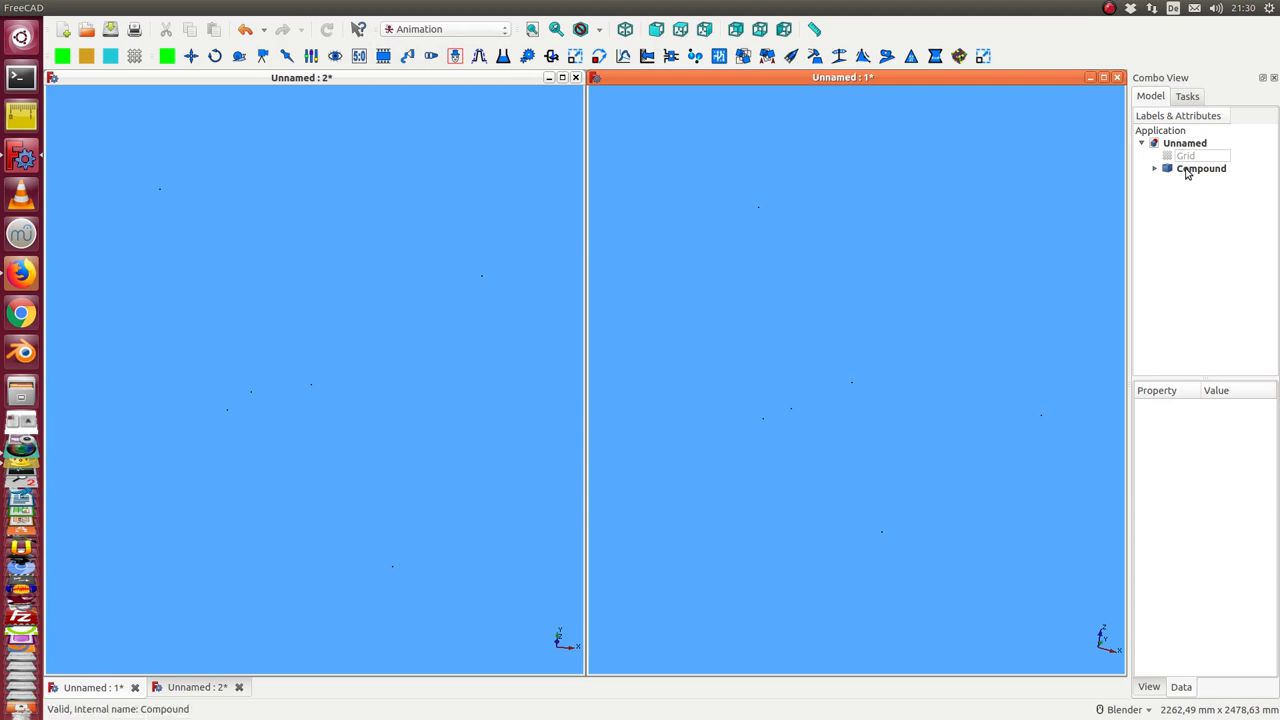
left_click(1200, 168)
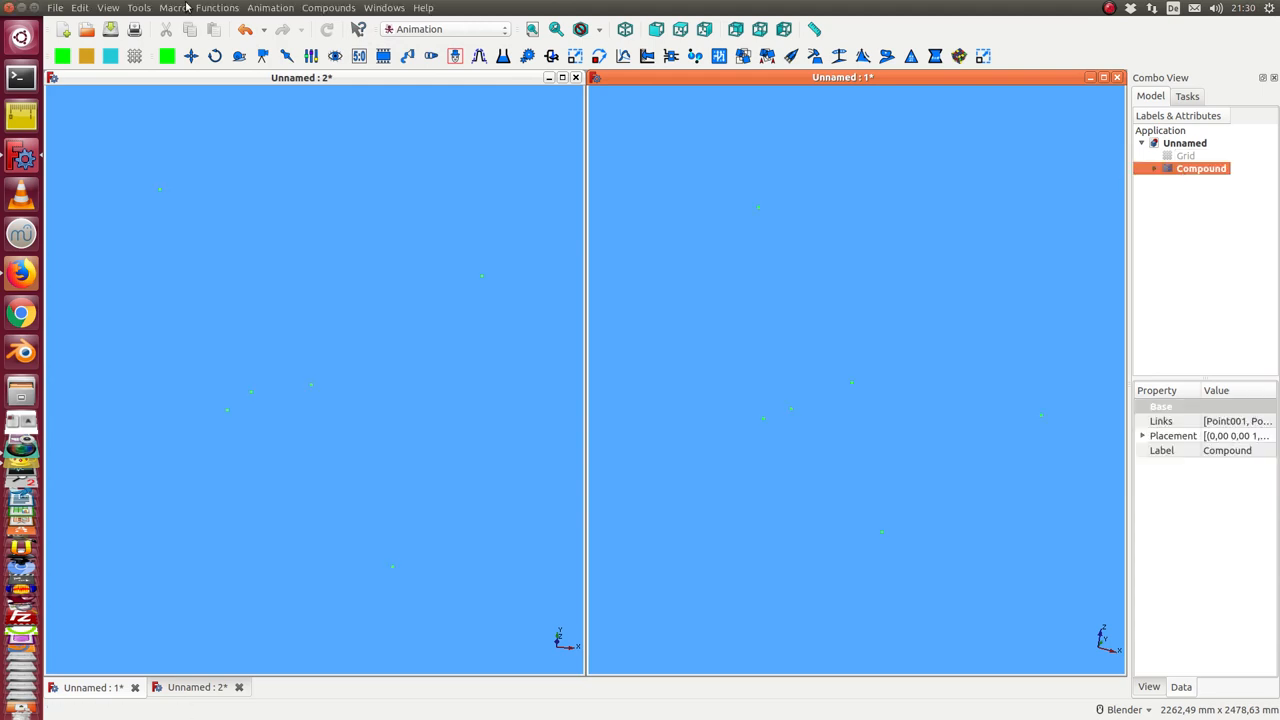
Add an Interpolator for the Compound, then select and hide polar Map and anim target
left_click(217, 7)
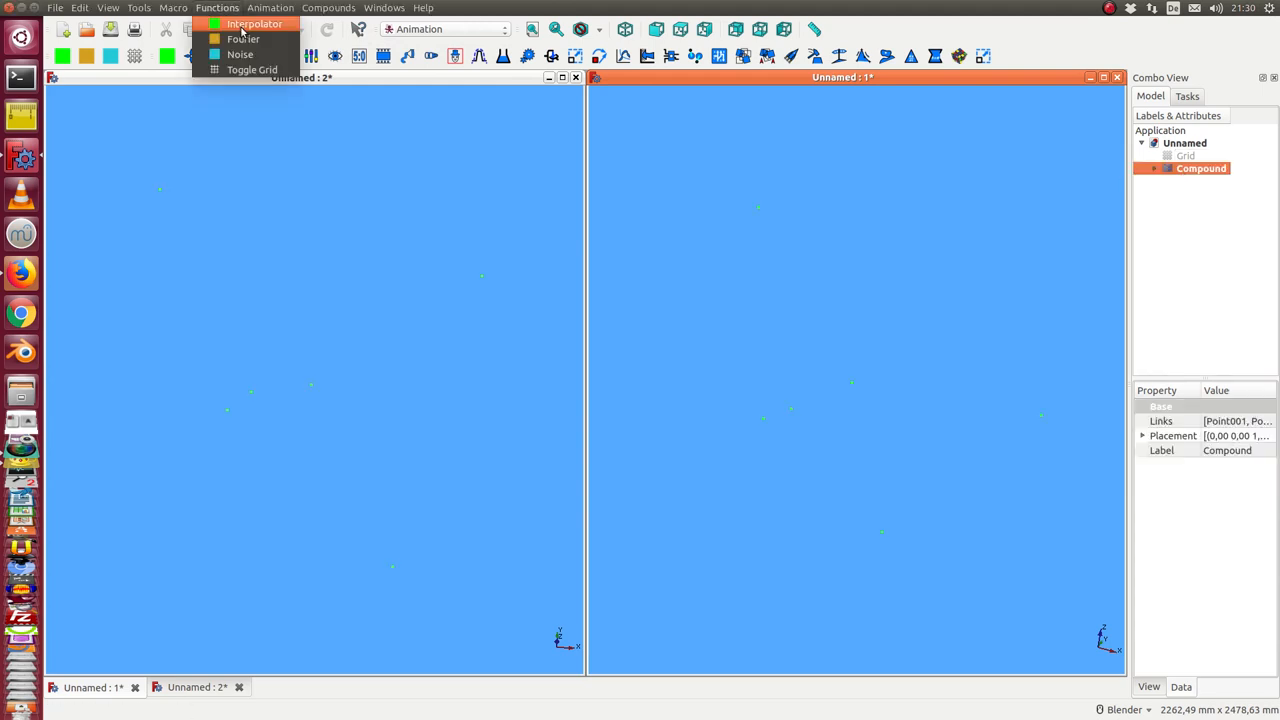
left_click(254, 23)
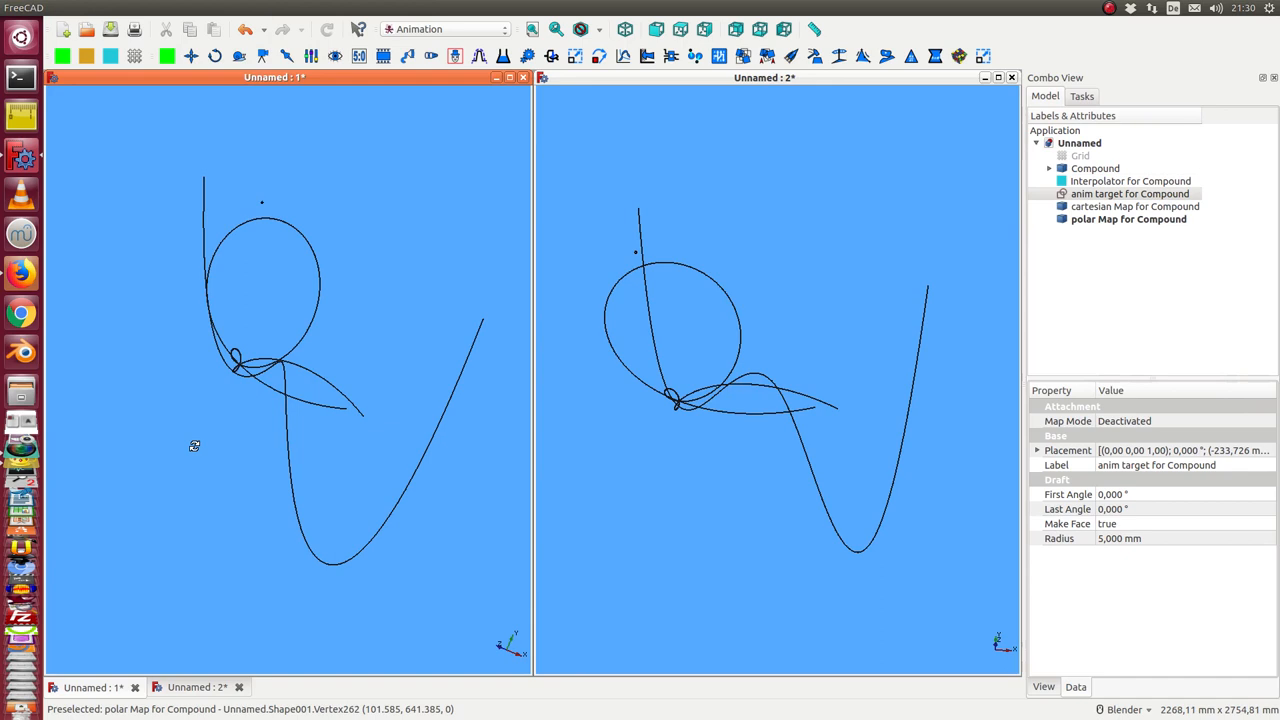
left_click(1129, 219)
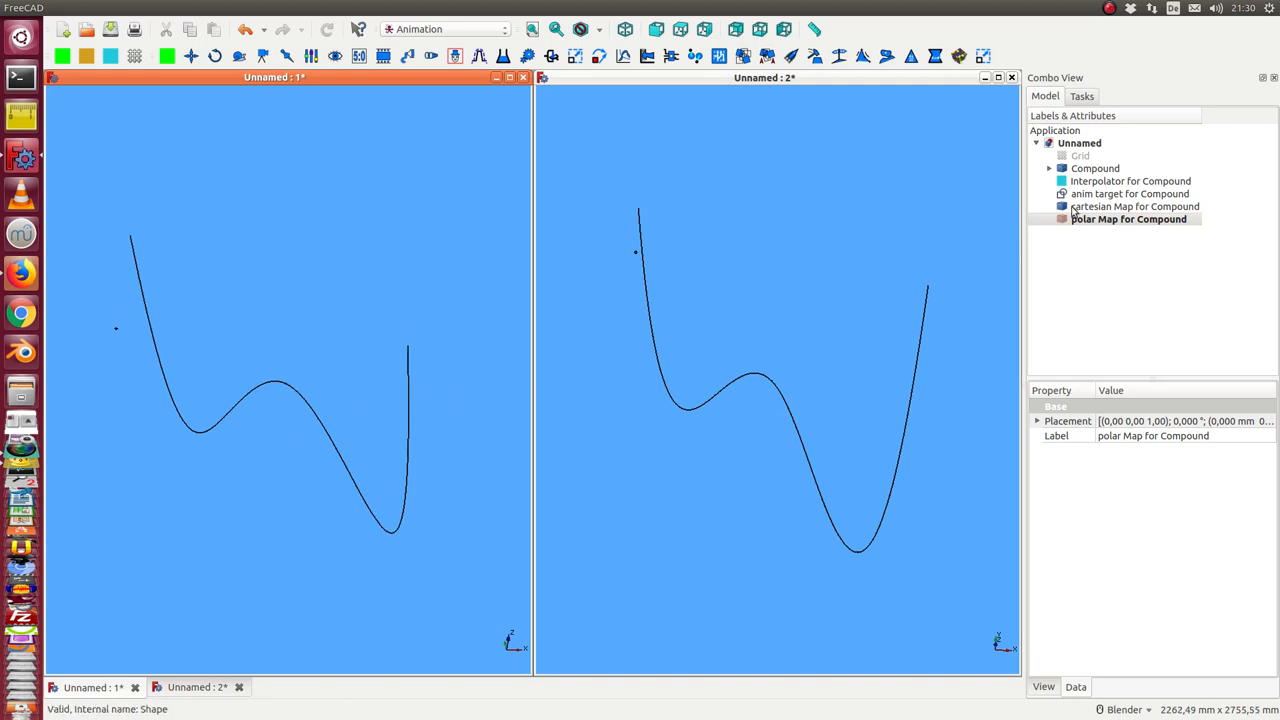
left_click(1130, 194)
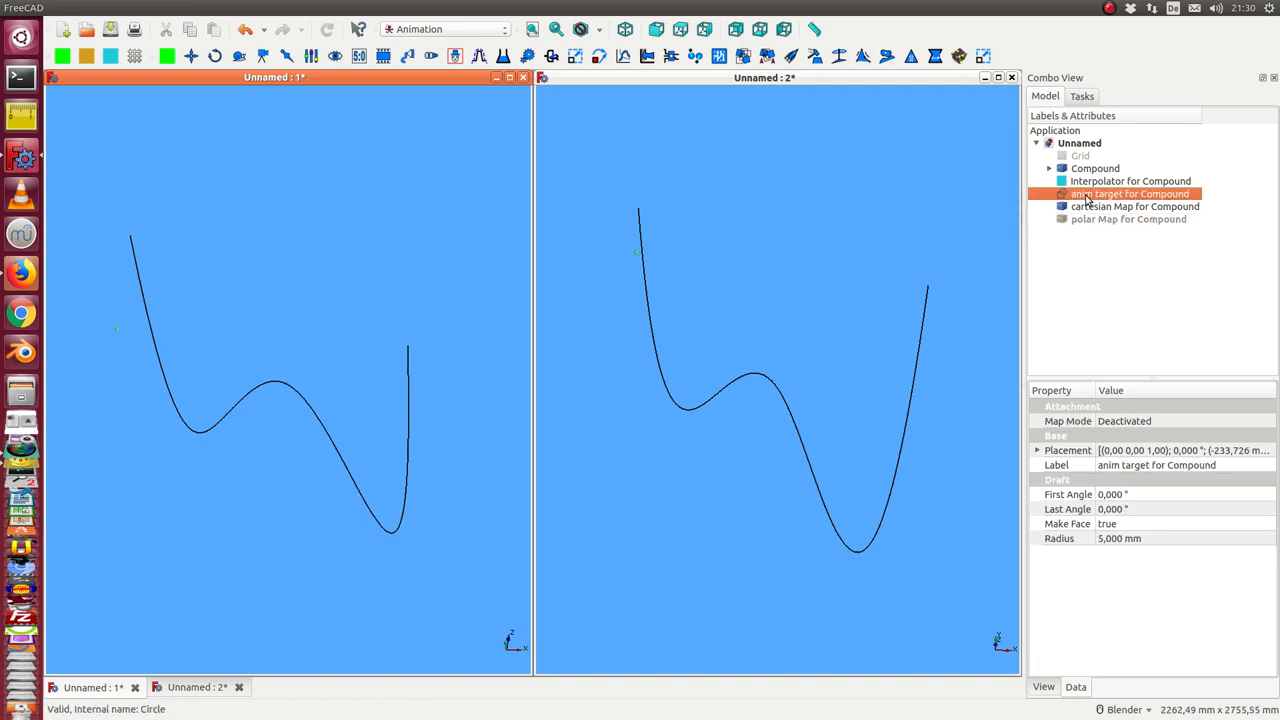
mouse_move(1095, 202)
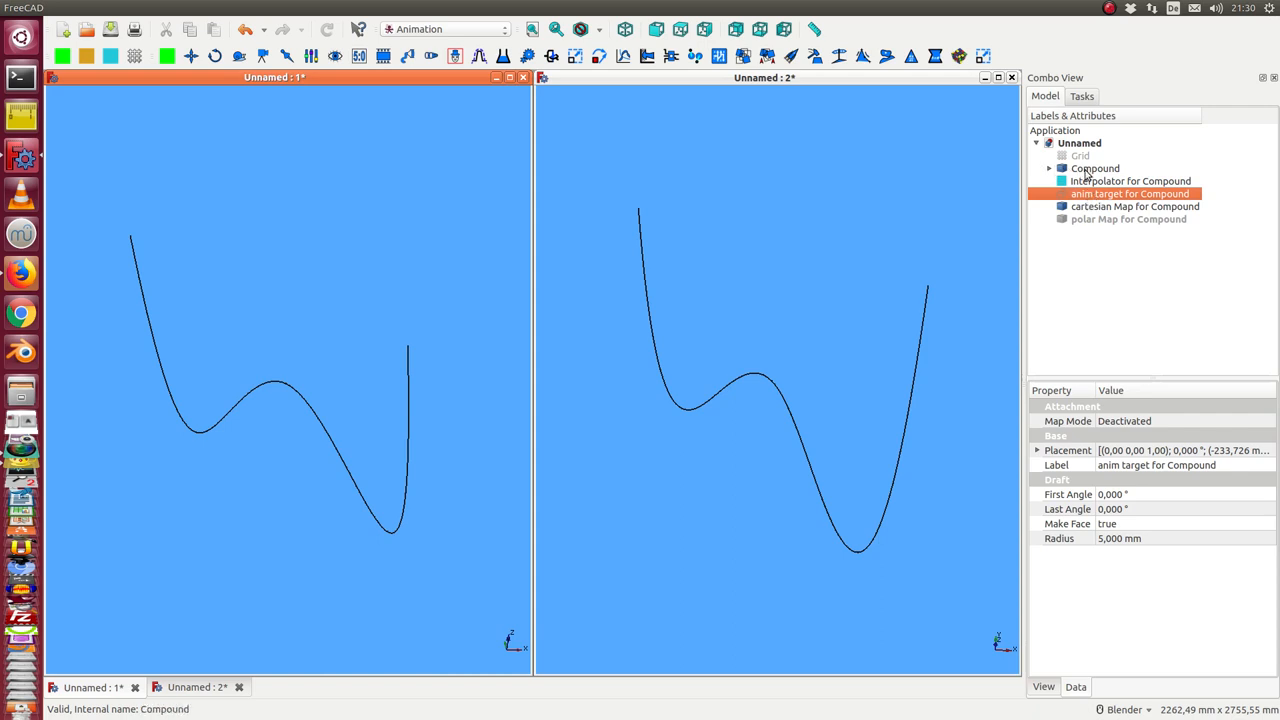
Set the Compound's Point Size view property to 8
left_click(1095, 167)
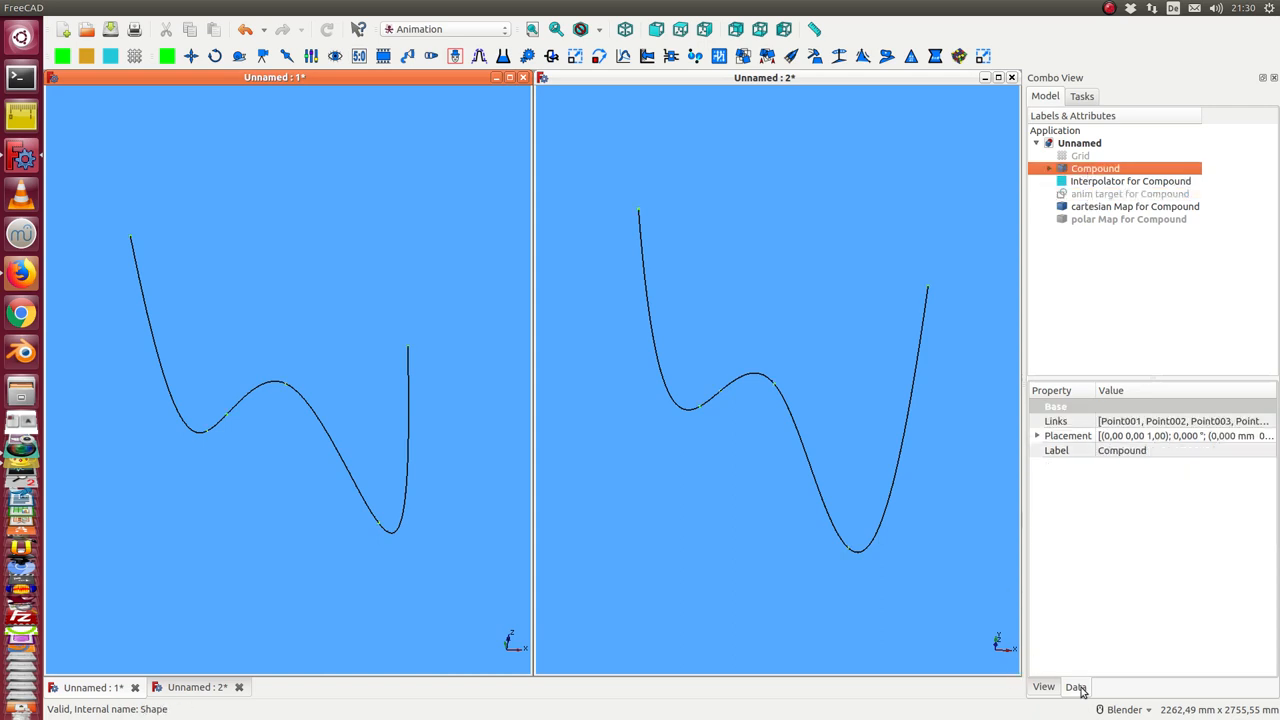
left_click(1043, 687)
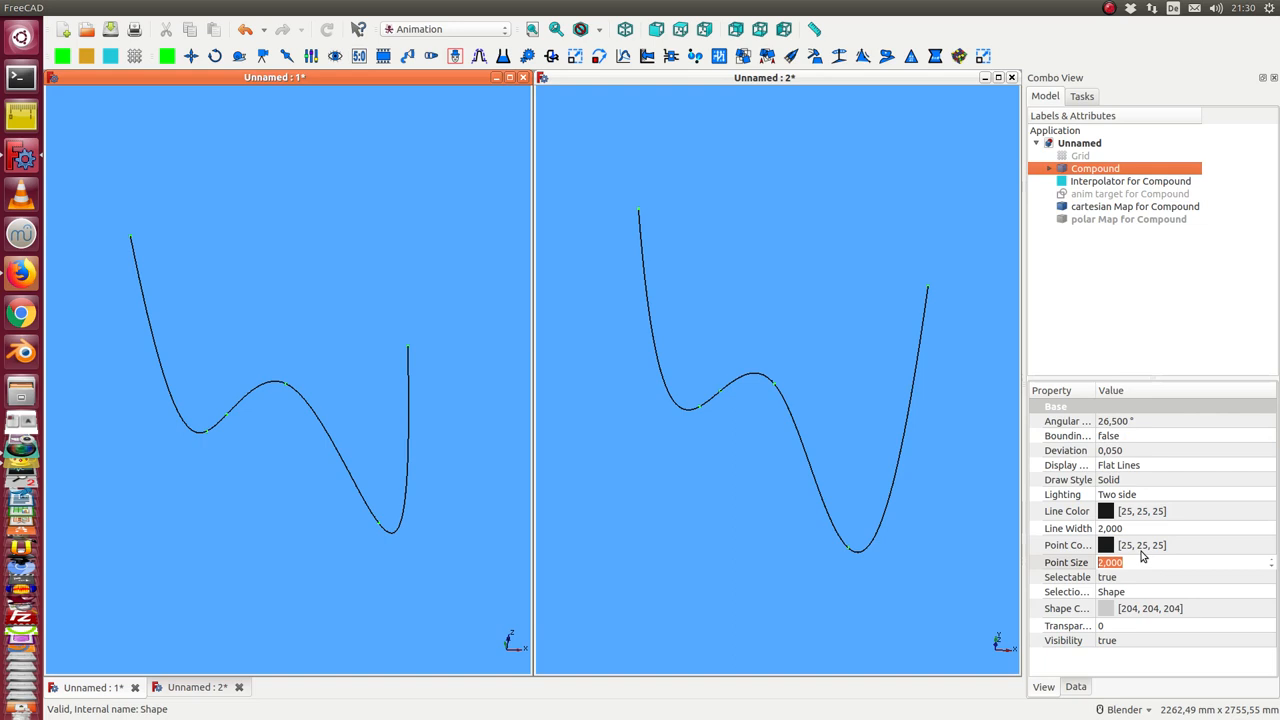
type("8.000")
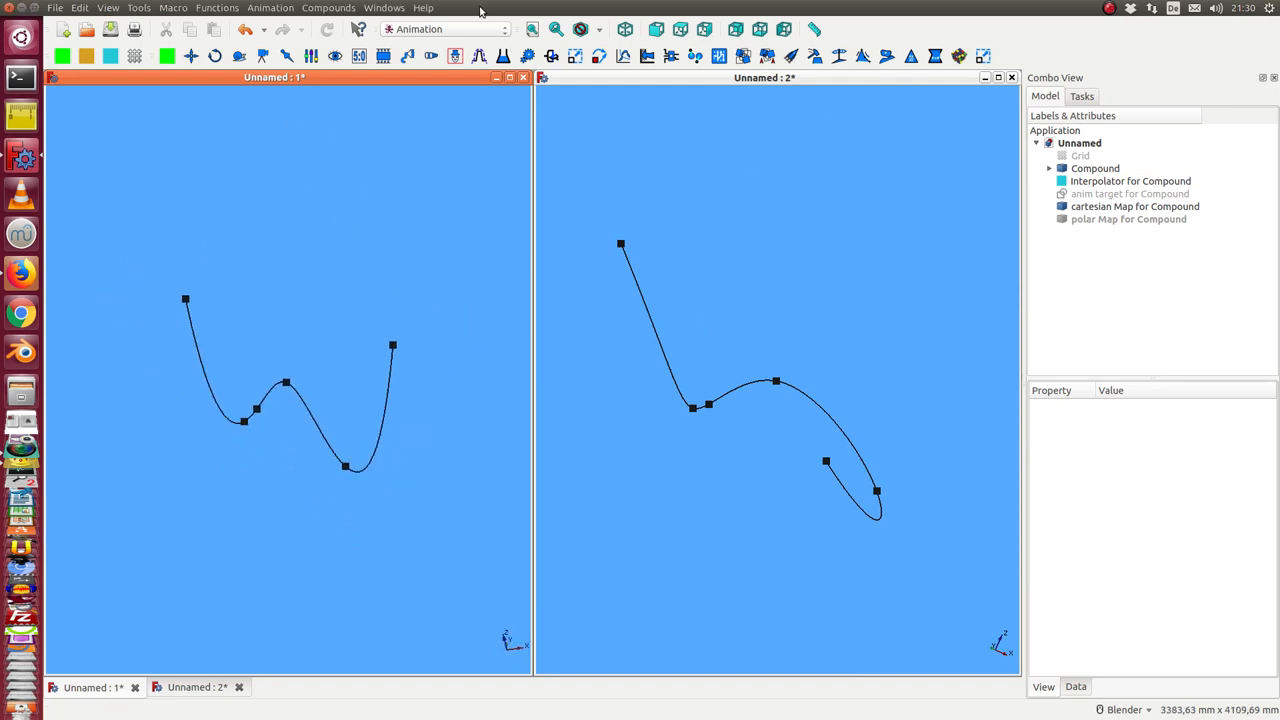
In the Draft workbench, place Point007 near the top of the left view
left_click(445, 28)
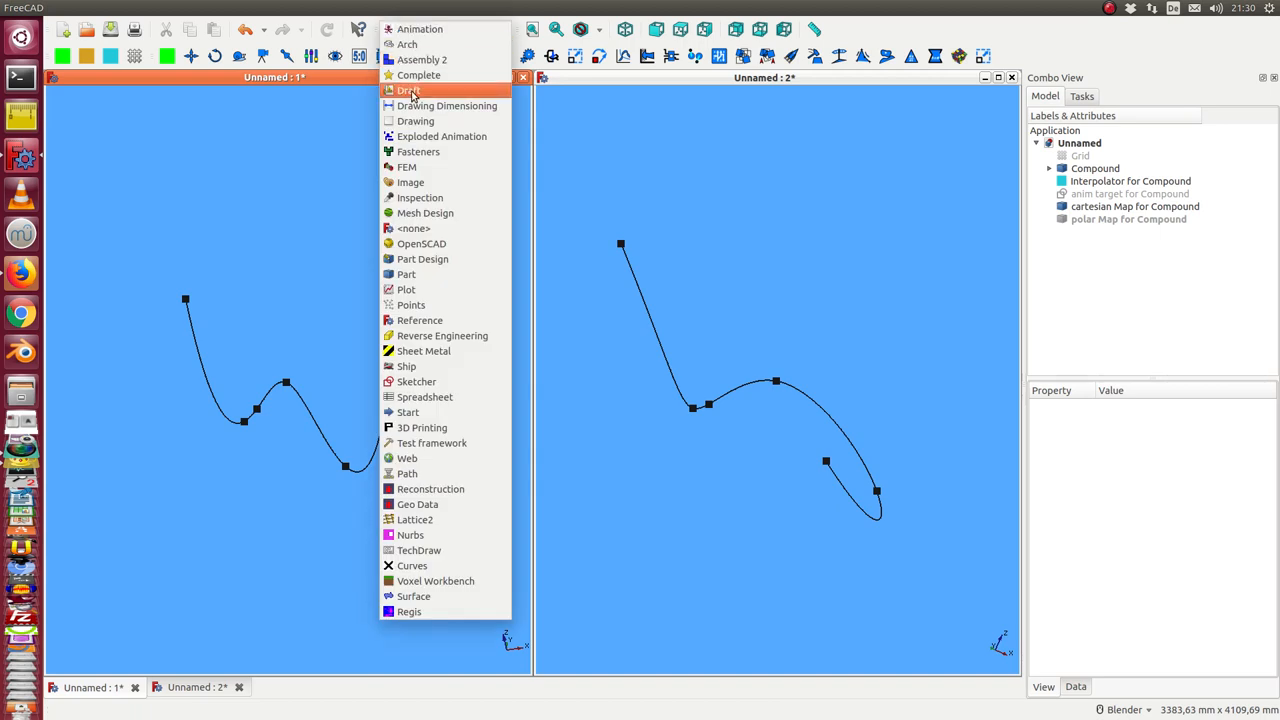
left_click(409, 90)
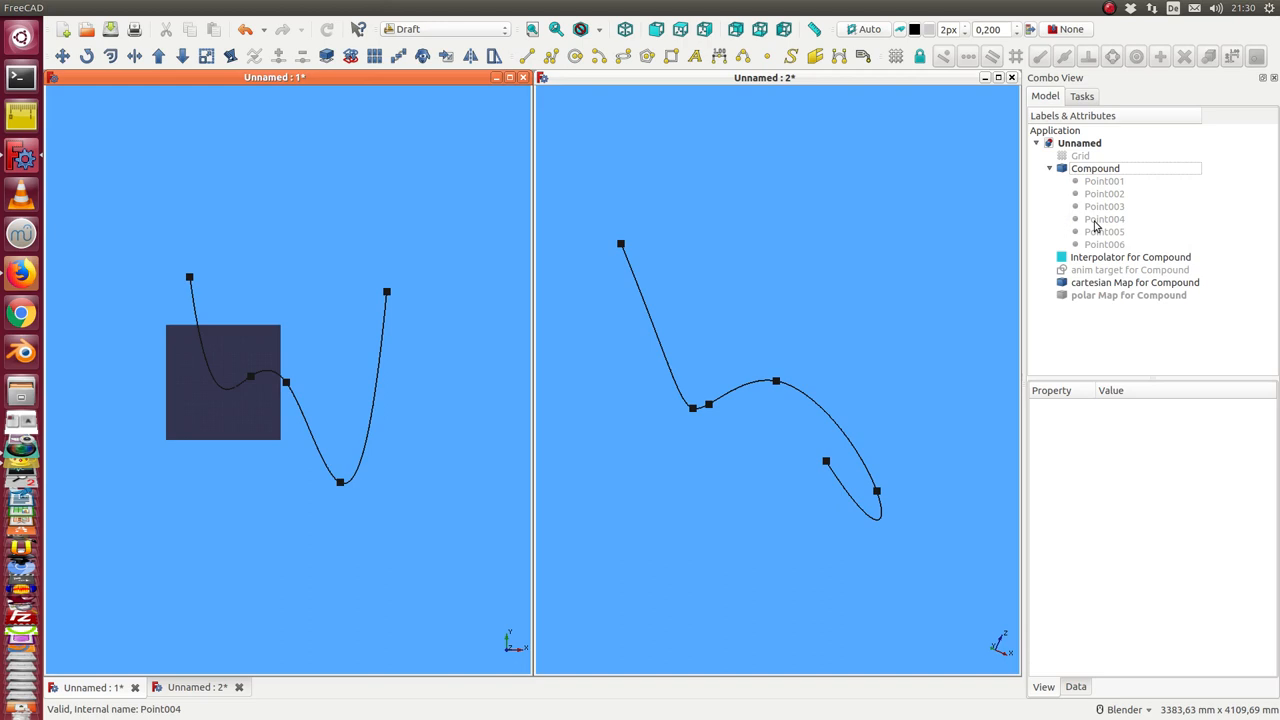
left_click(1104, 244)
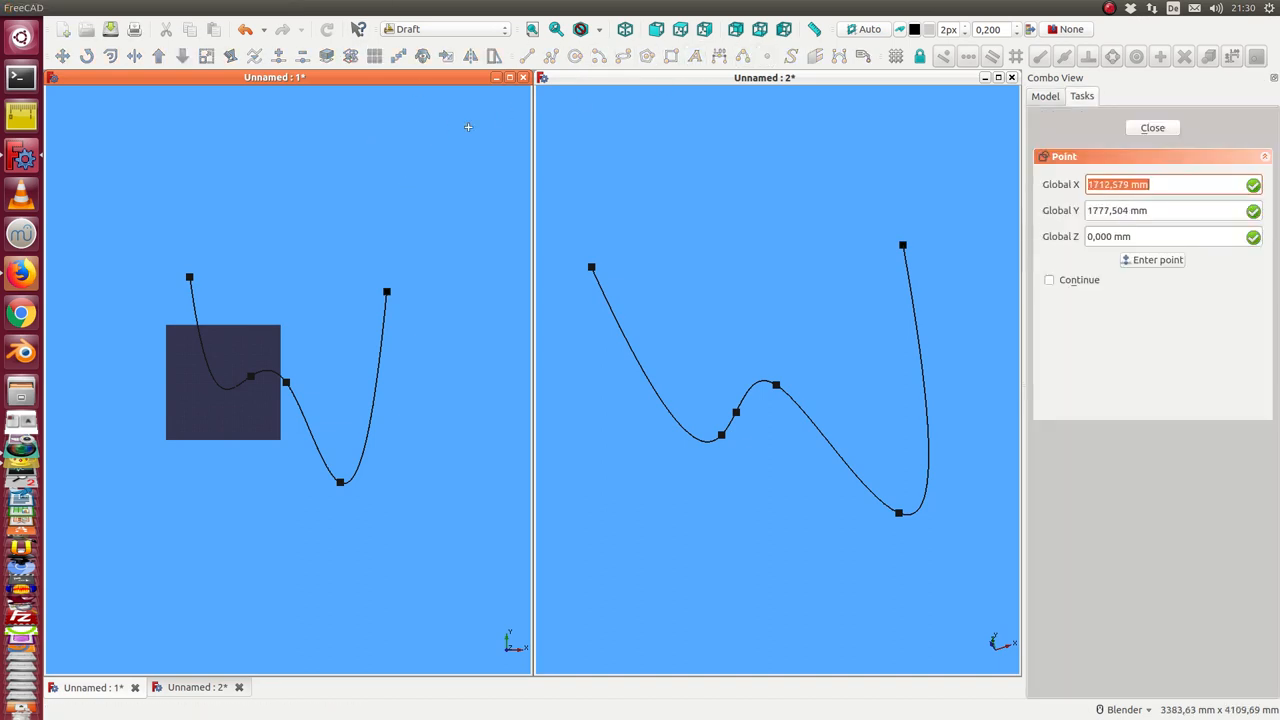
left_click(1152, 127)
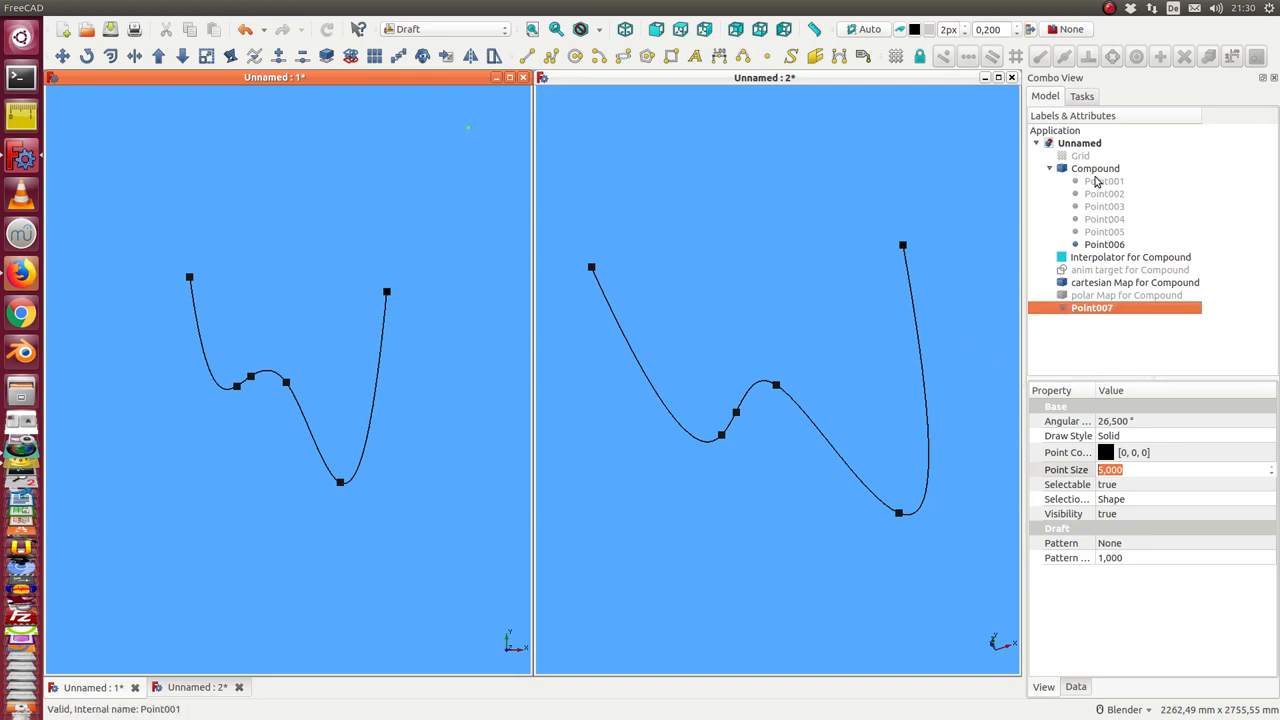
Back in the Animation workbench, add Point007 to the Compound
left_click(1095, 168)
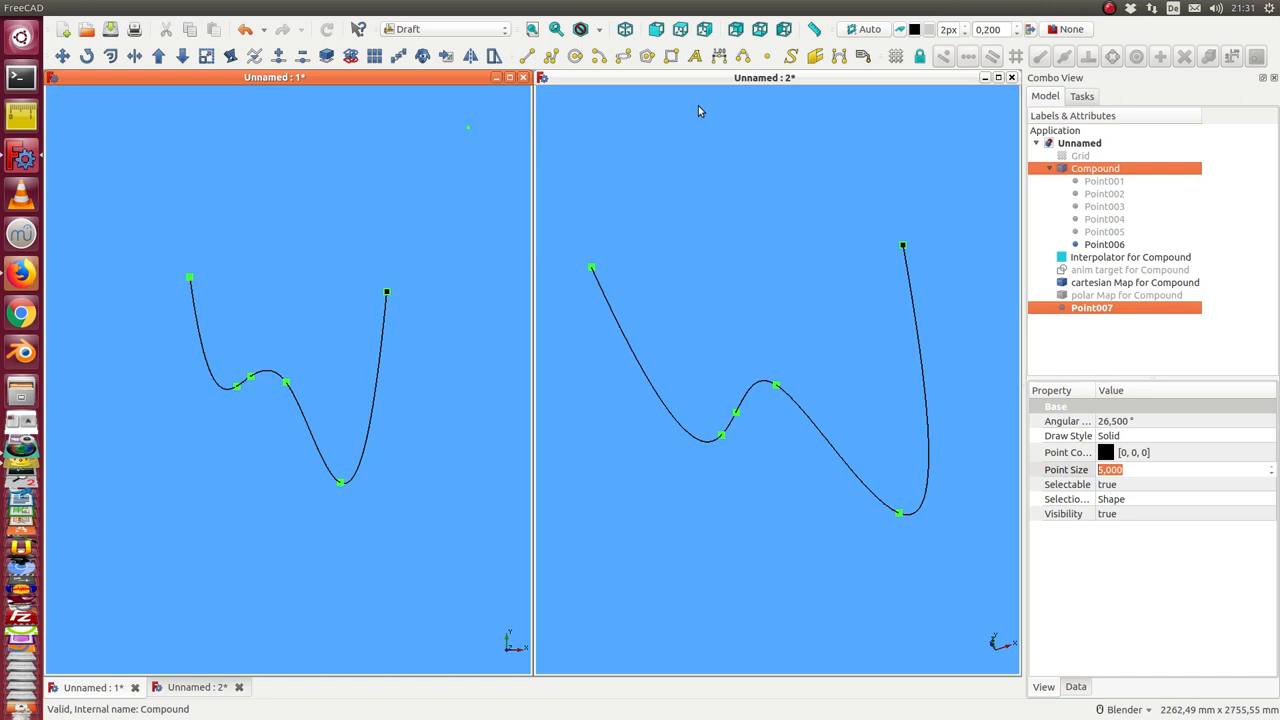
left_click(445, 28)
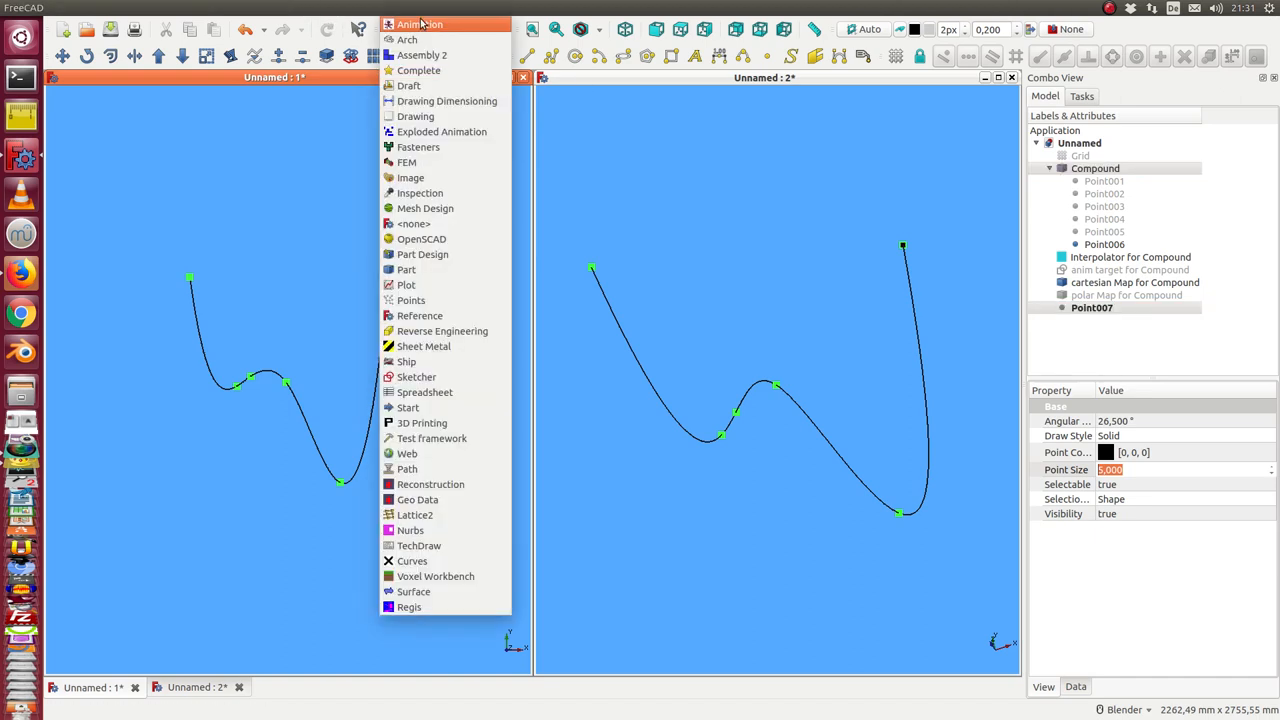
left_click(420, 24)
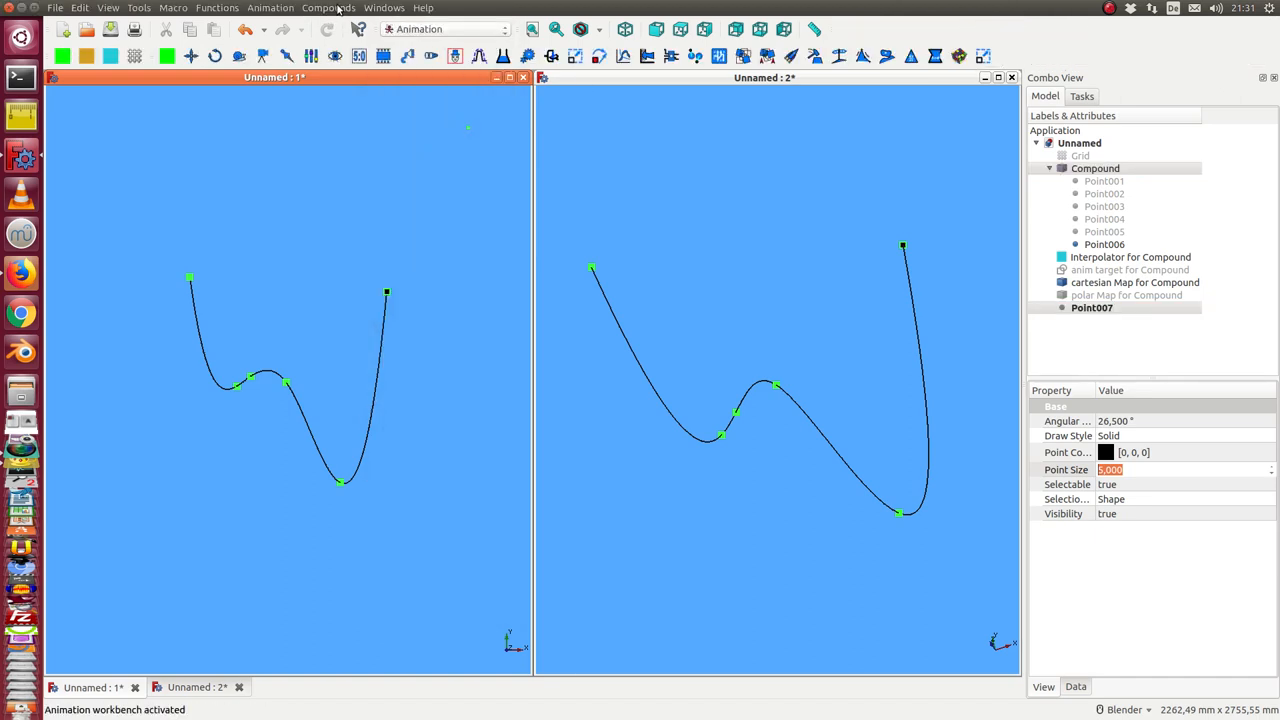
left_click(328, 7)
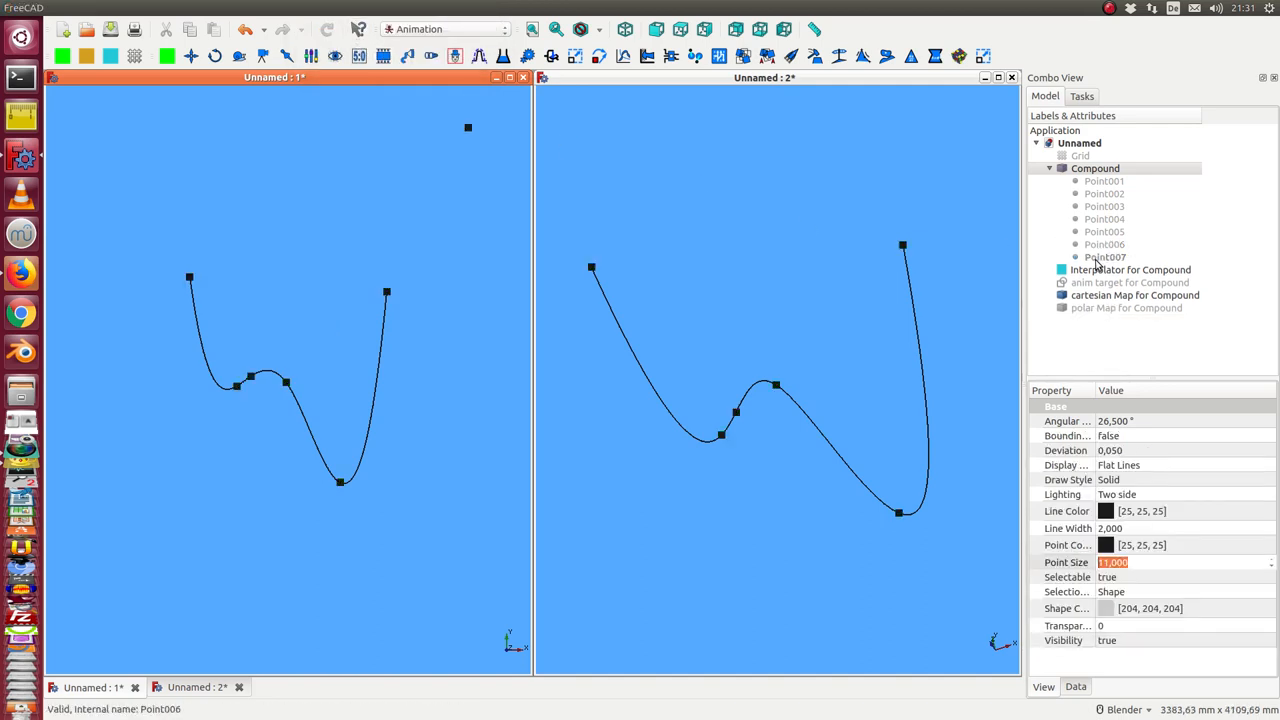
left_click(1130, 269)
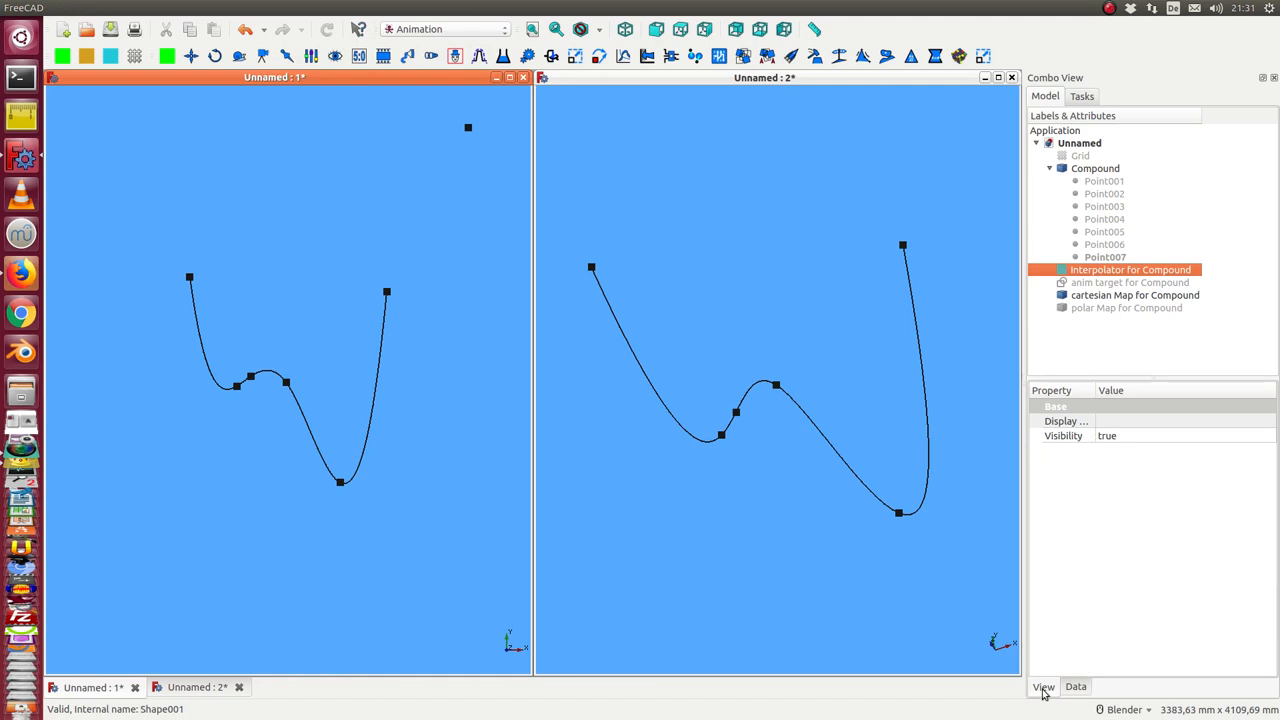
Recompute the Interpolator for Compound from its Data tab so the curve includes Point007
left_click(1075, 687)
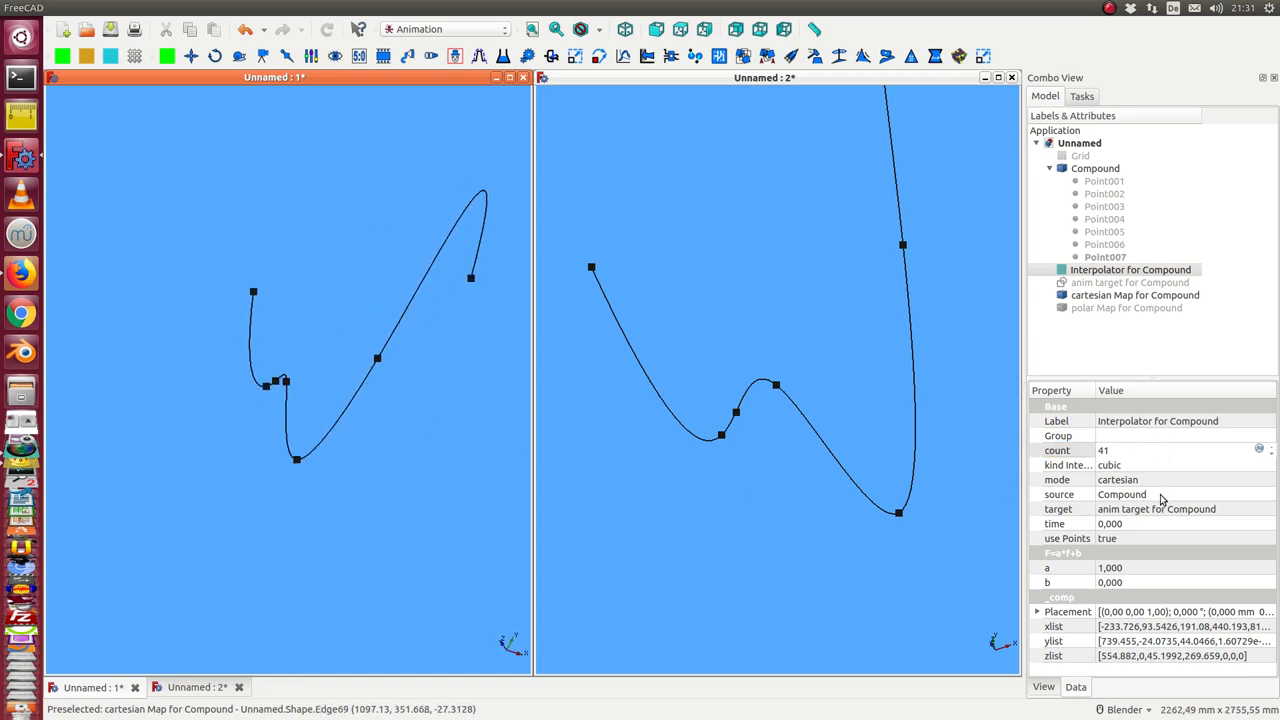
mouse_move(1150, 474)
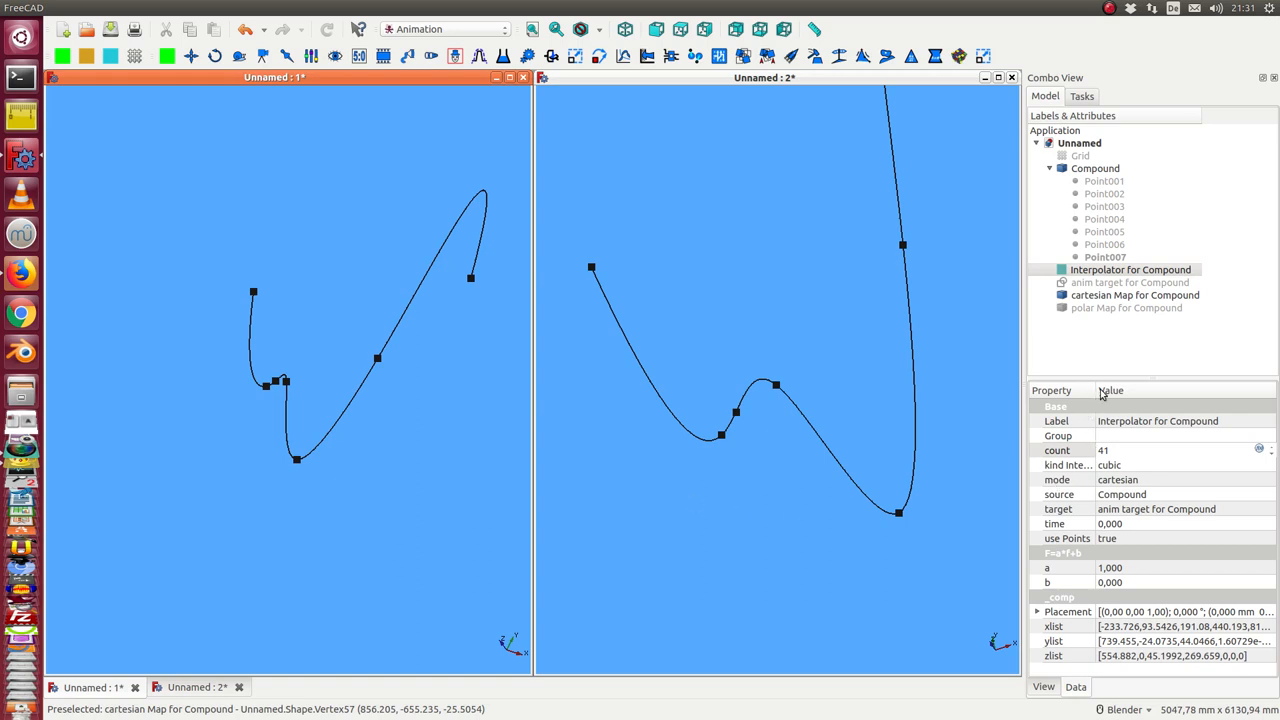
left_click(1057, 450)
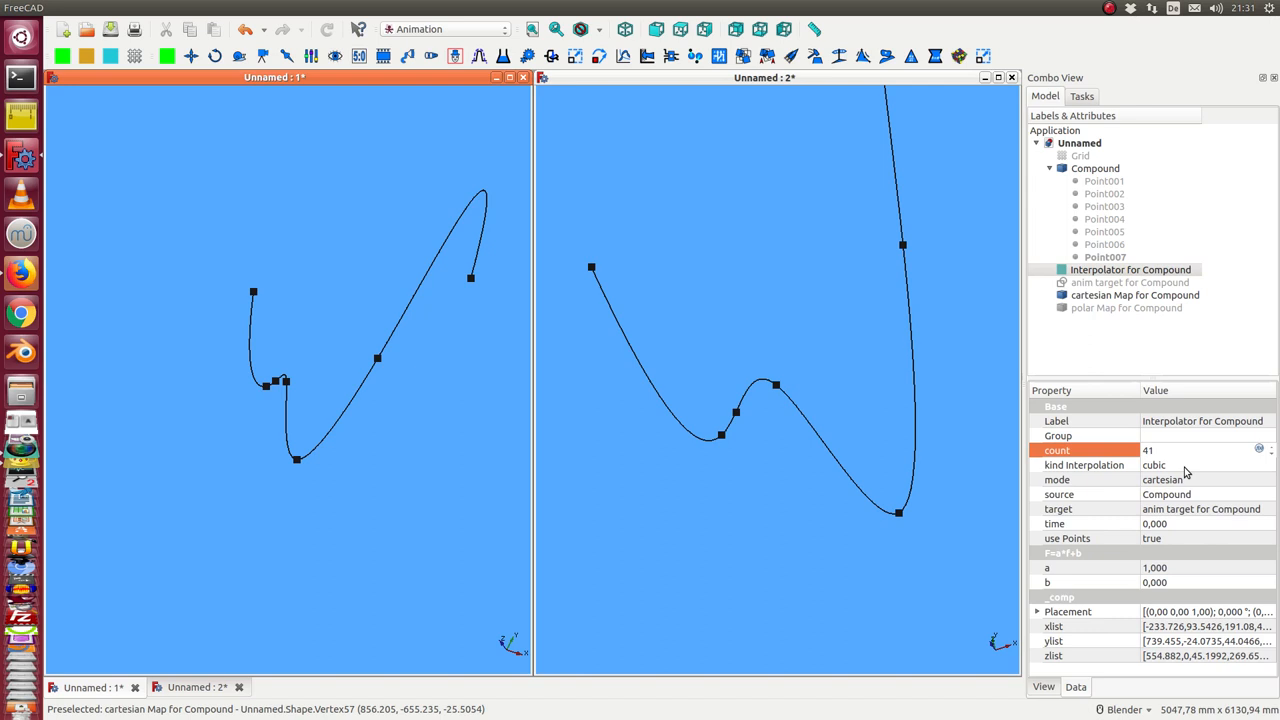
Switch the Interpolator's kind from cubic to nearest, then to quadratic
left_click(1083, 465)
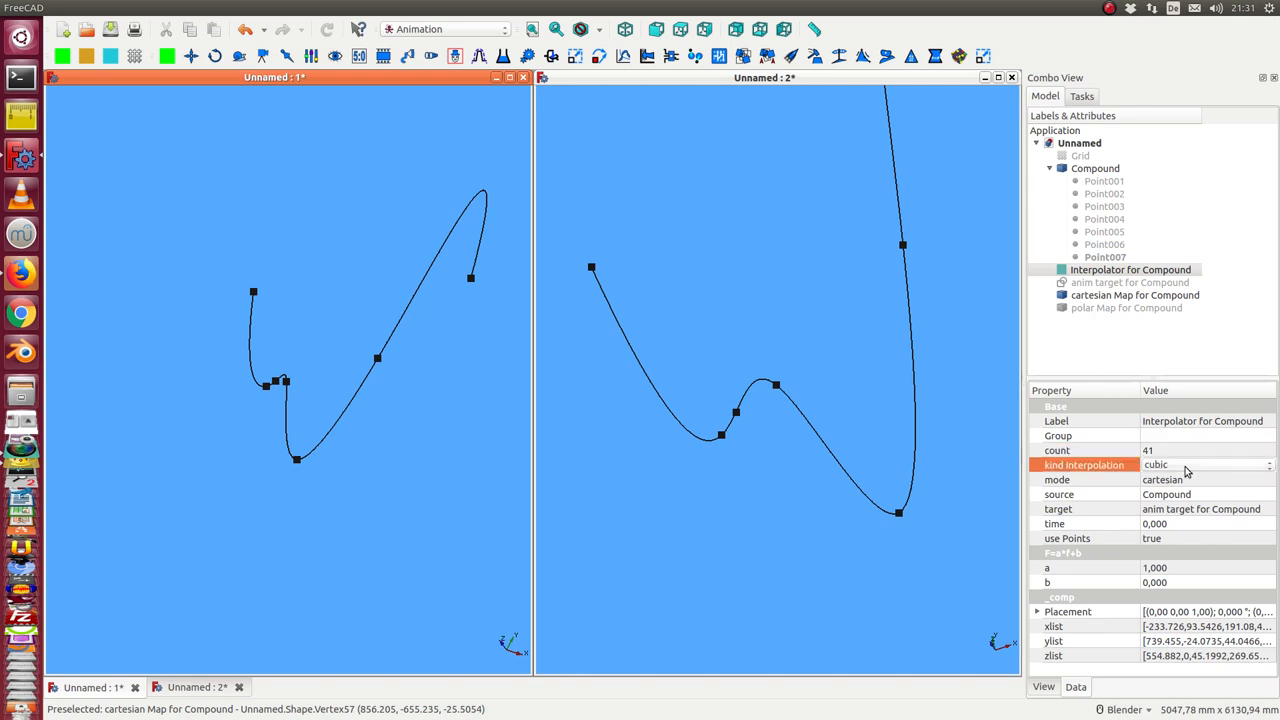
left_click(1207, 464)
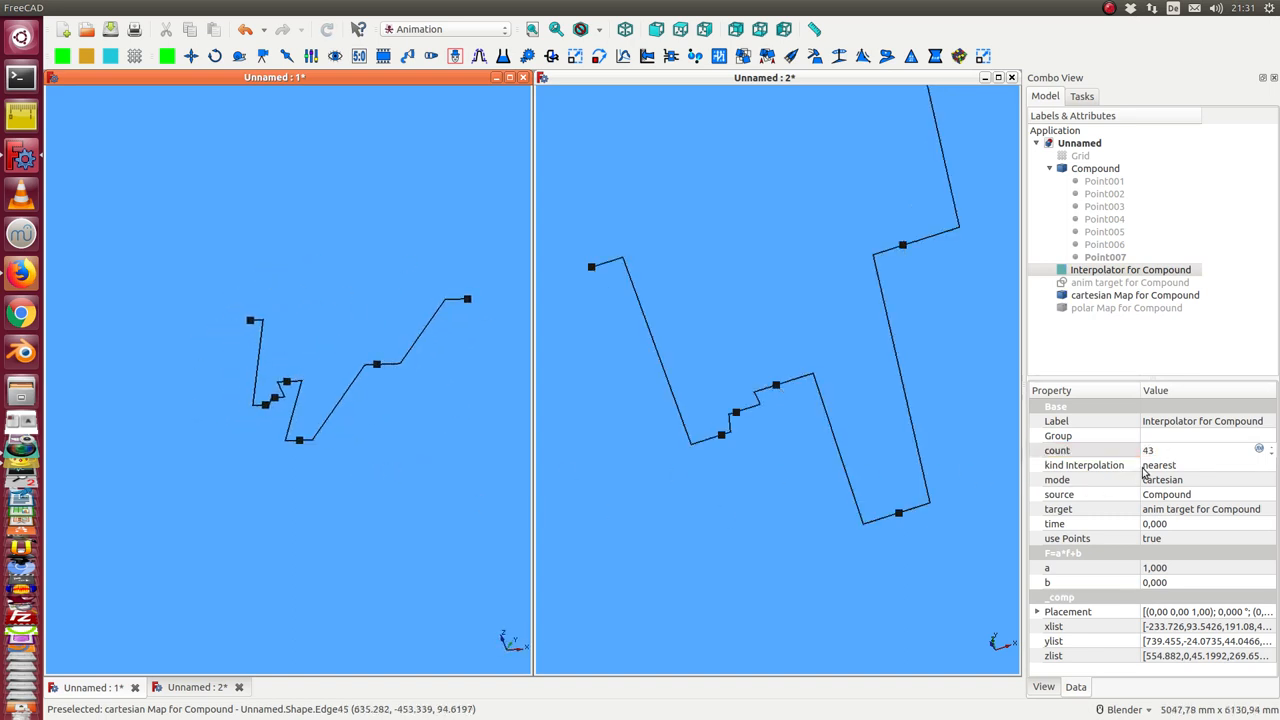
left_click(1083, 465)
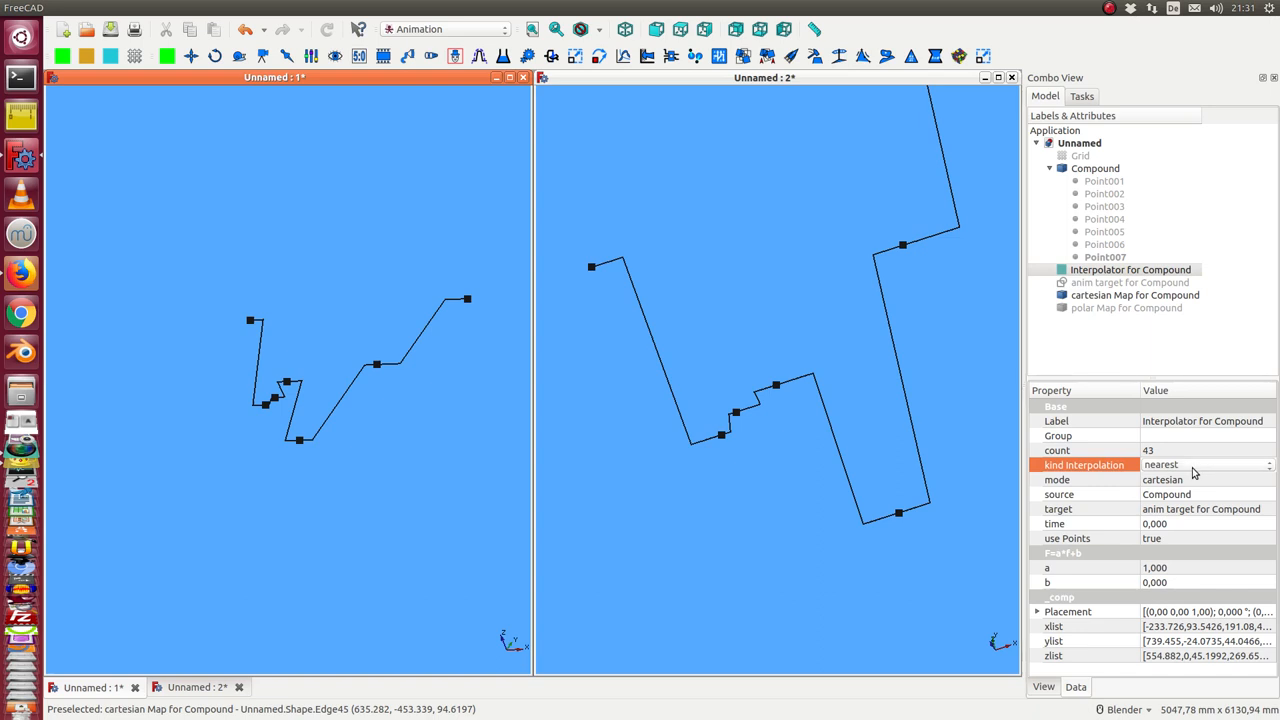
left_click(1205, 464)
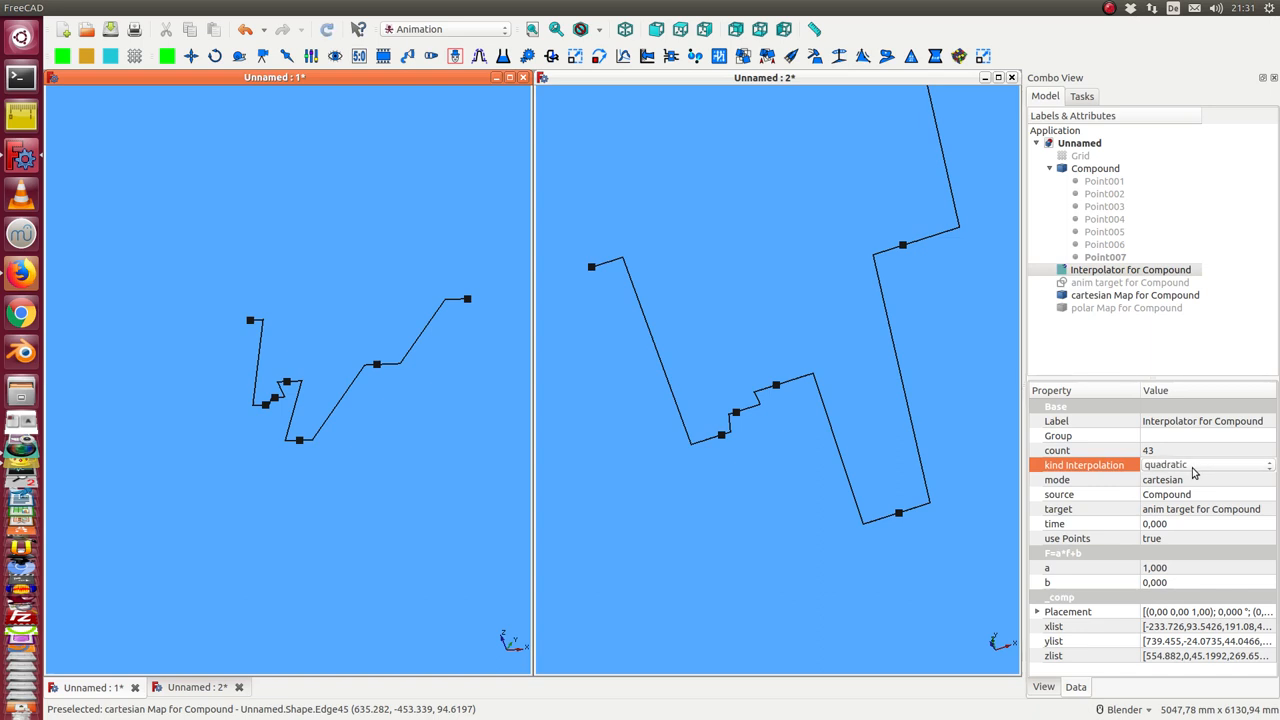